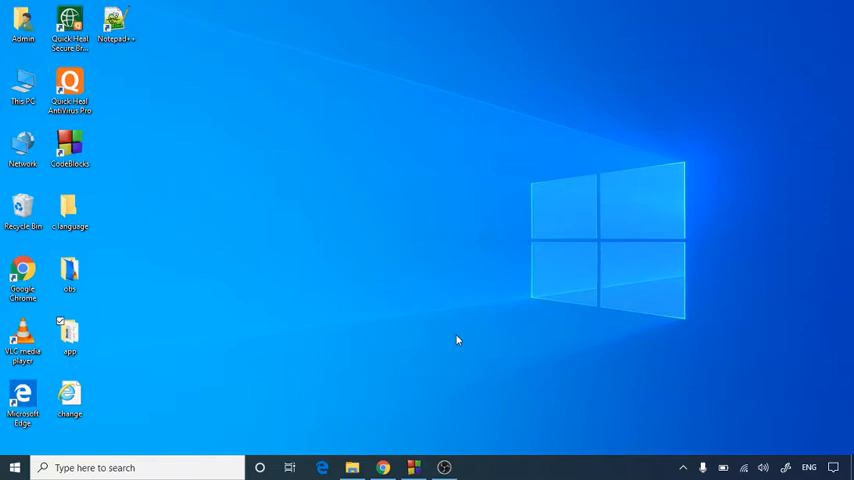
mouse_move(464, 344)
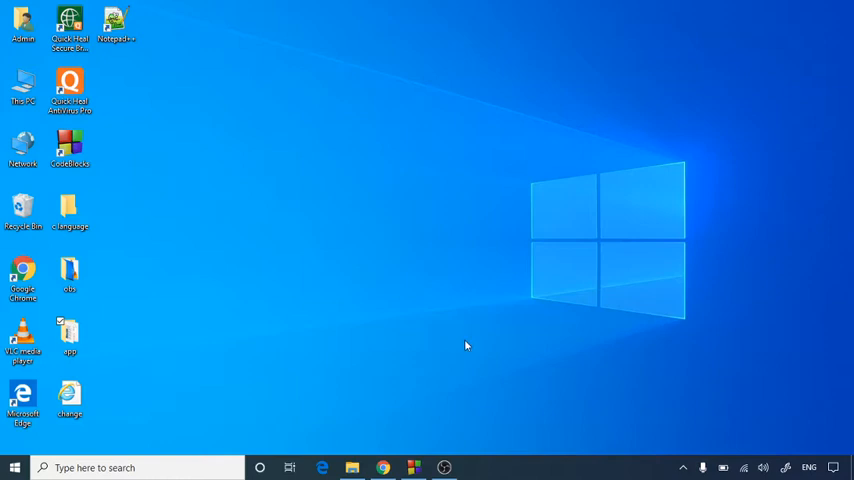
mouse_move(470, 348)
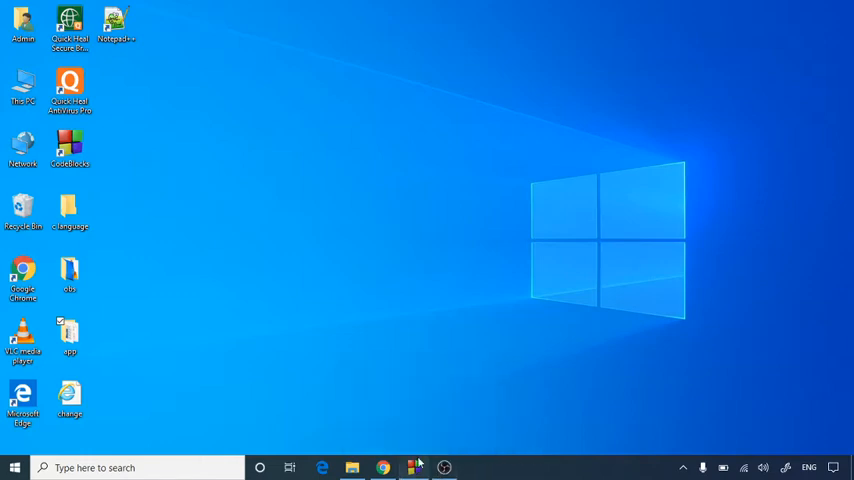
- Launch Code::Blocks and begin a new empty source file from the File menu
click(412, 468)
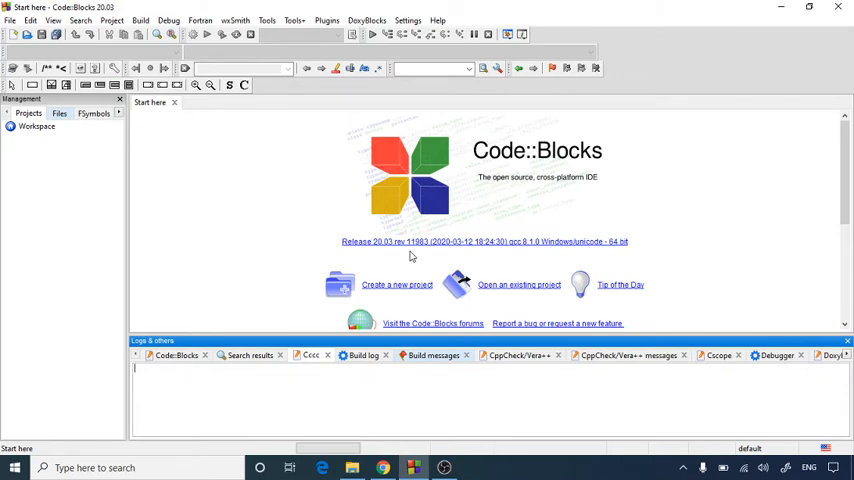
mouse_move(404, 180)
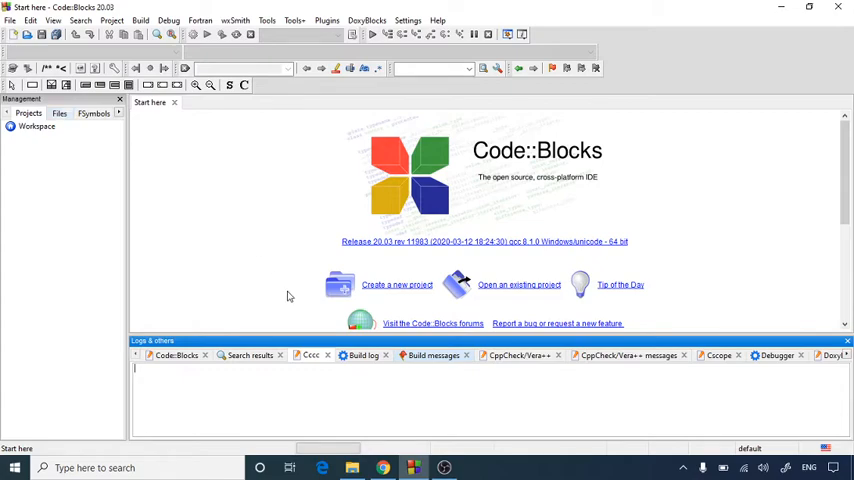
click(10, 20)
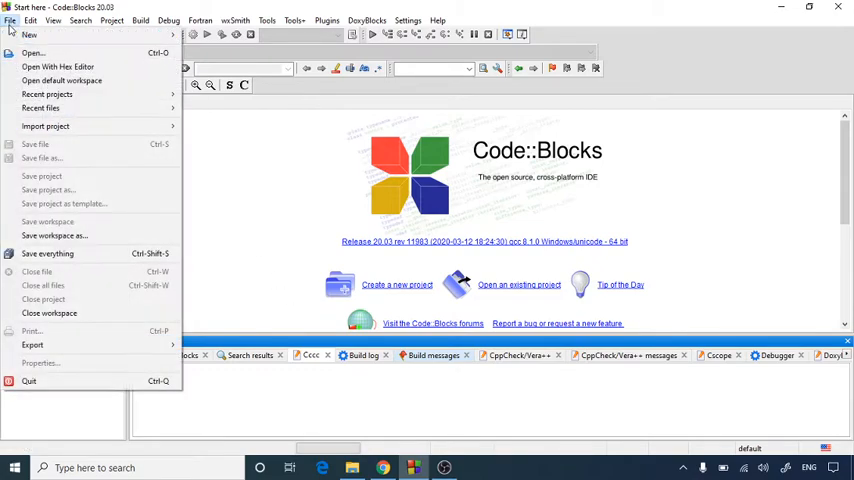
mouse_move(30, 36)
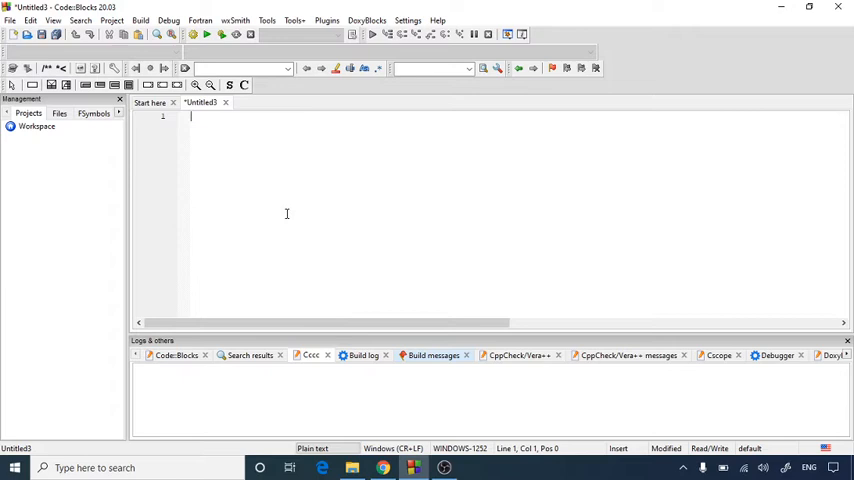
- Write #include<stdio.h> and an empty int main() function with braces
text(#include<stdio.h>)
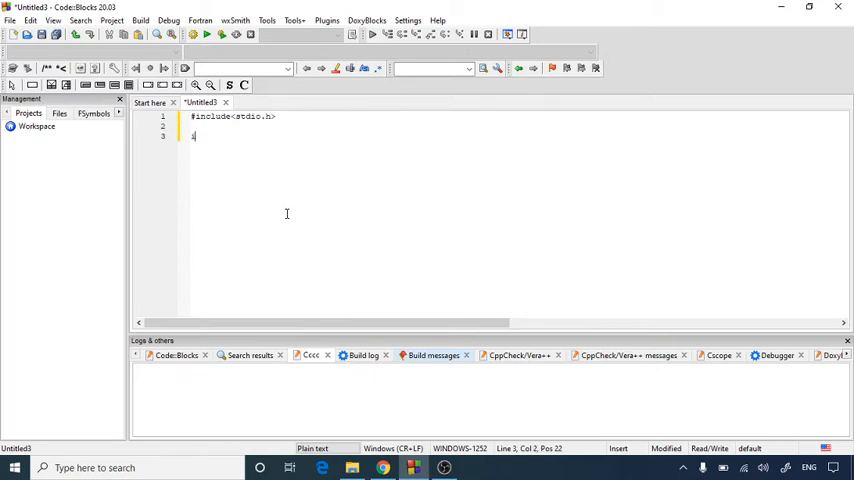
text(int main ()
text({)
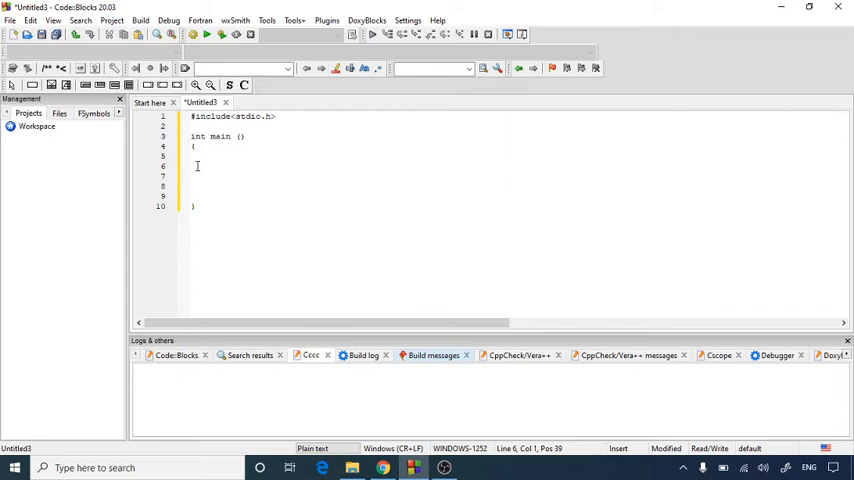
- Declare int i,n,t1=0,t2=1,nextTerm; inside main
text(int i,)
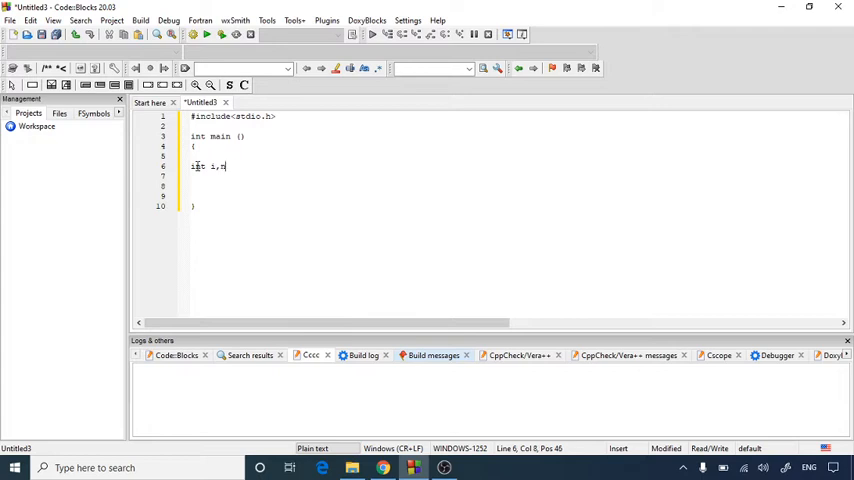
text(n,ti)
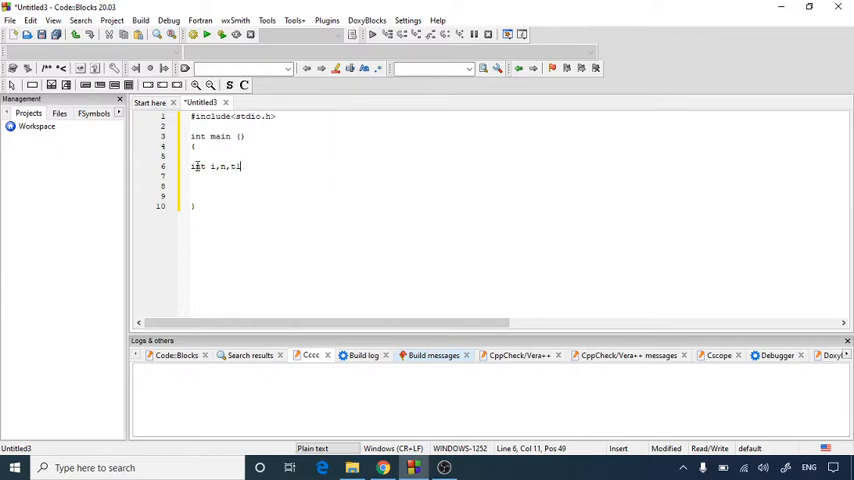
text(=0)
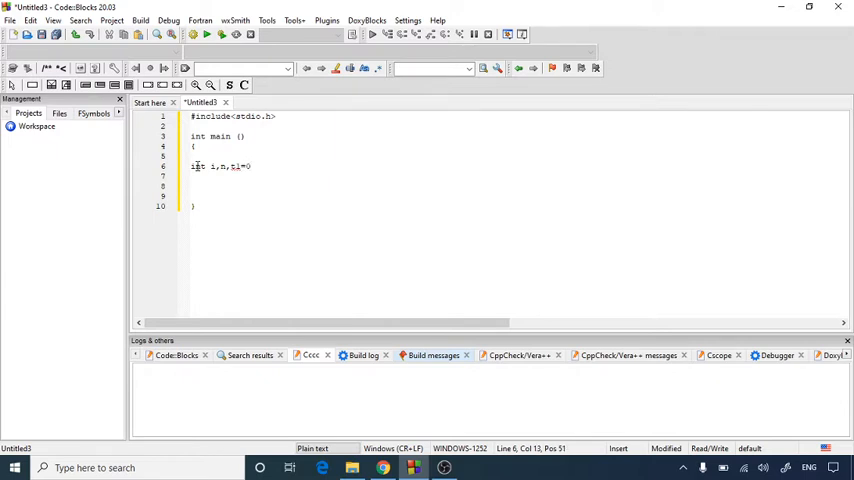
text(,s)
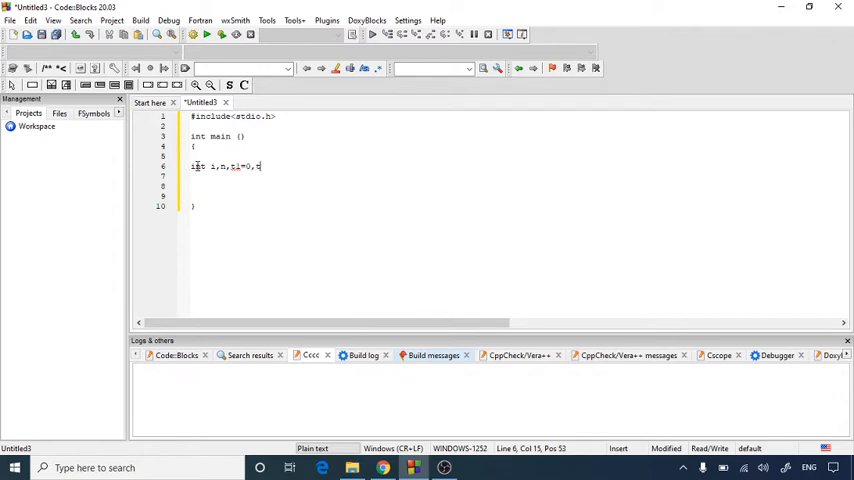
text(2)
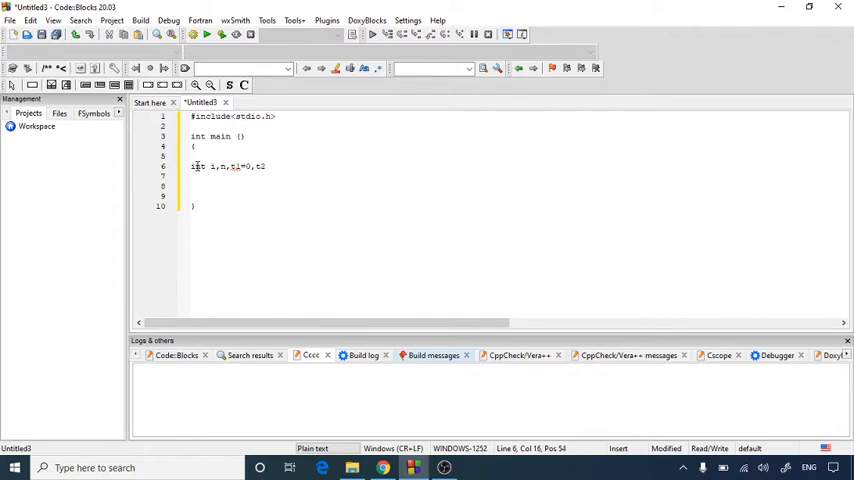
text(=1)
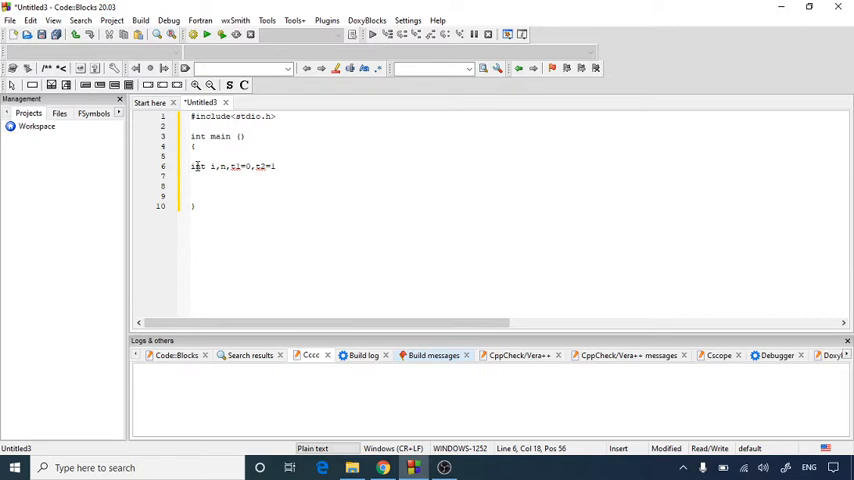
text(,nextter)
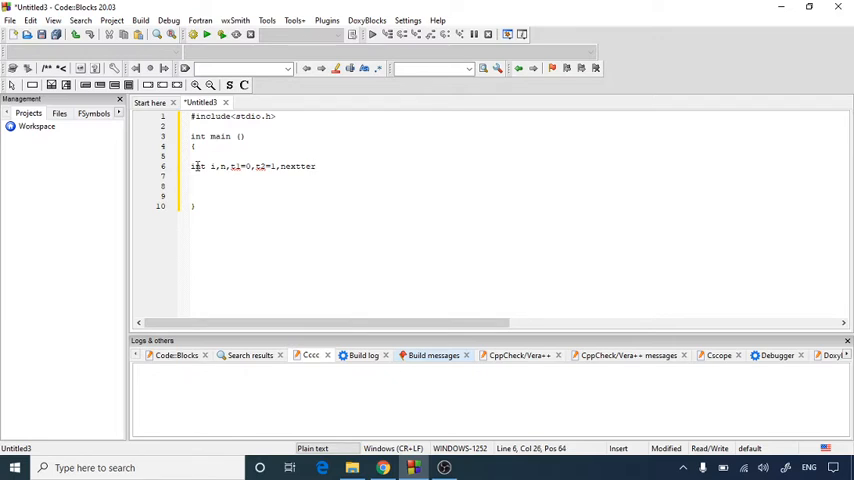
text(m;)
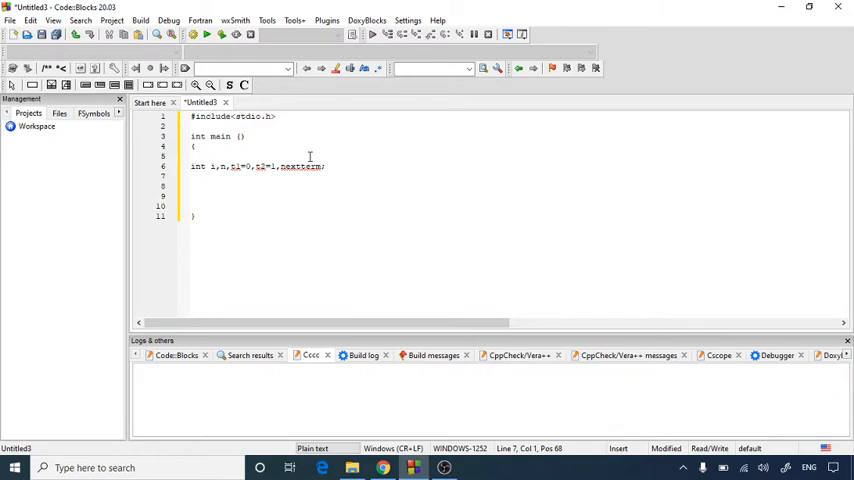
- Add a printf prompt asking the user to enter the number of terms
text(printf)
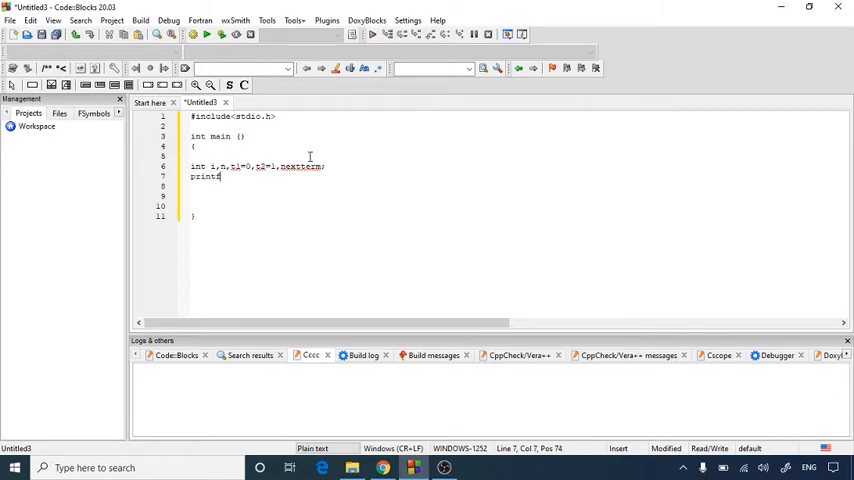
text((")
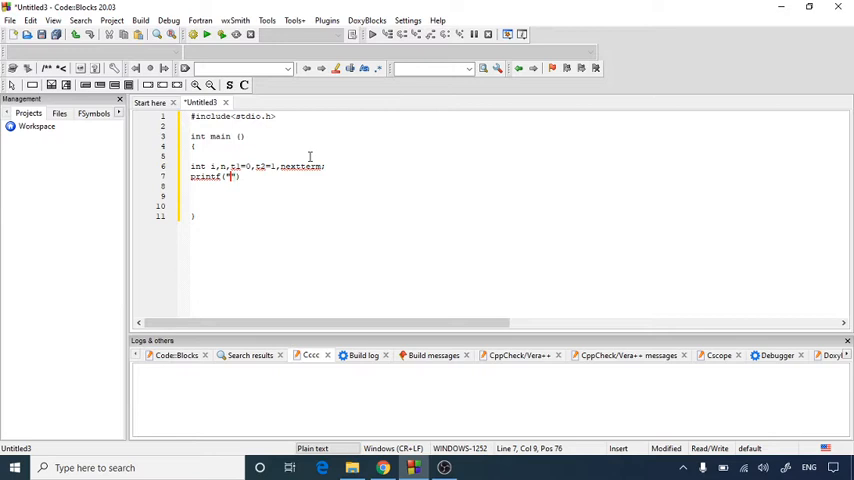
text(%)
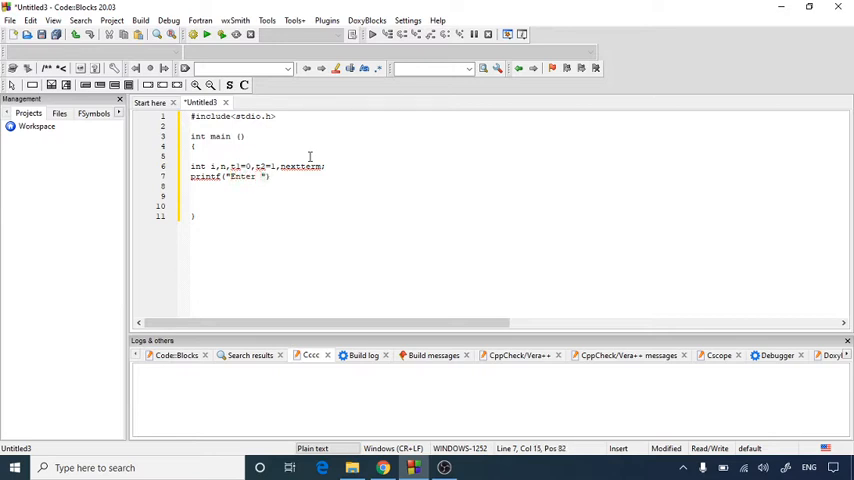
text(the ter)
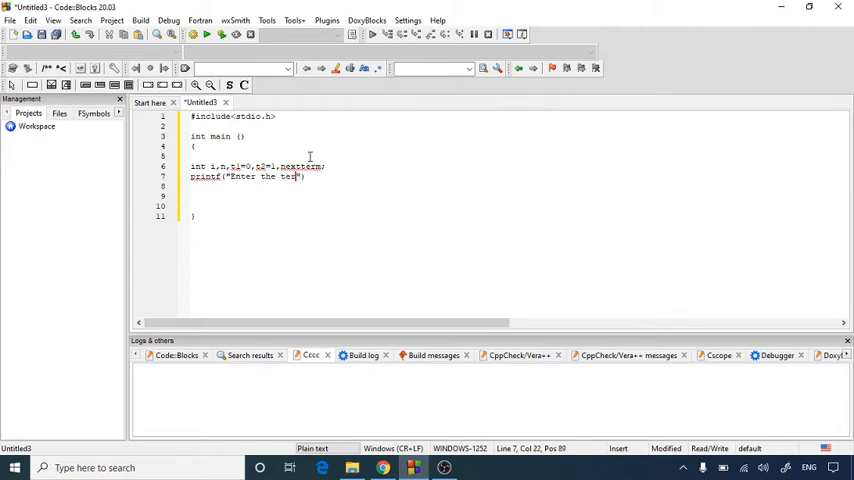
text(m)
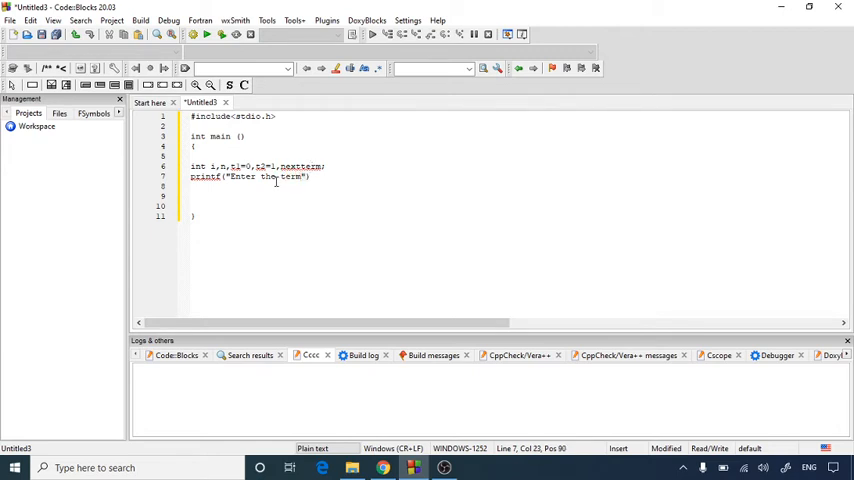
text(num of)
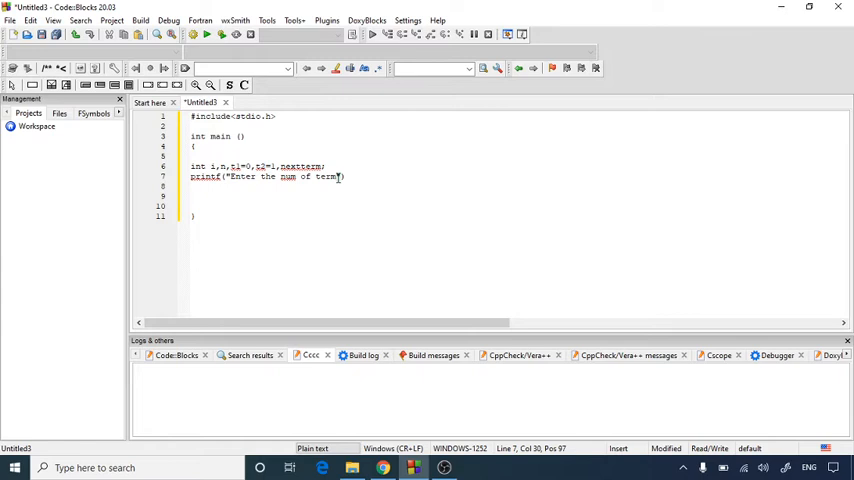
text(:)
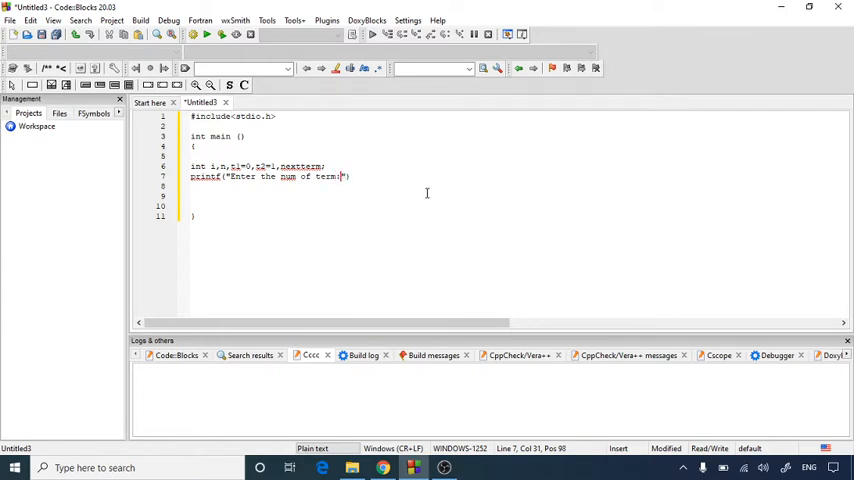
text())
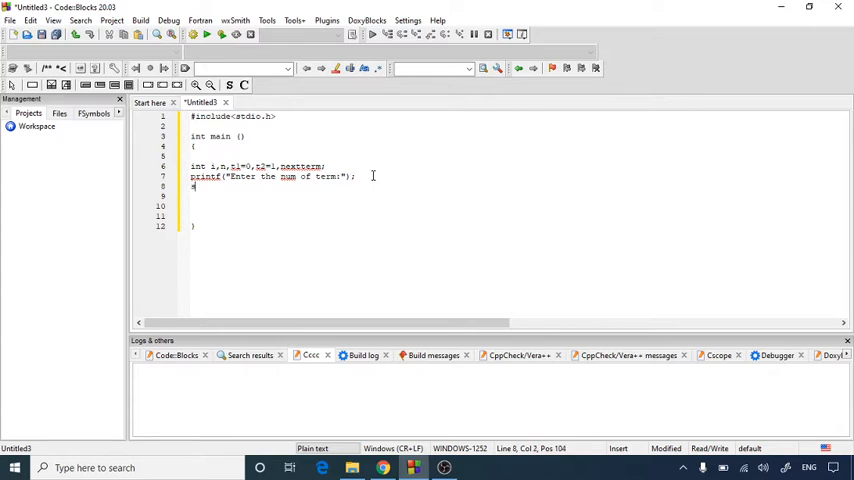
- Read the entered count into n with scanf("%d",&n);
text(scanf("%")
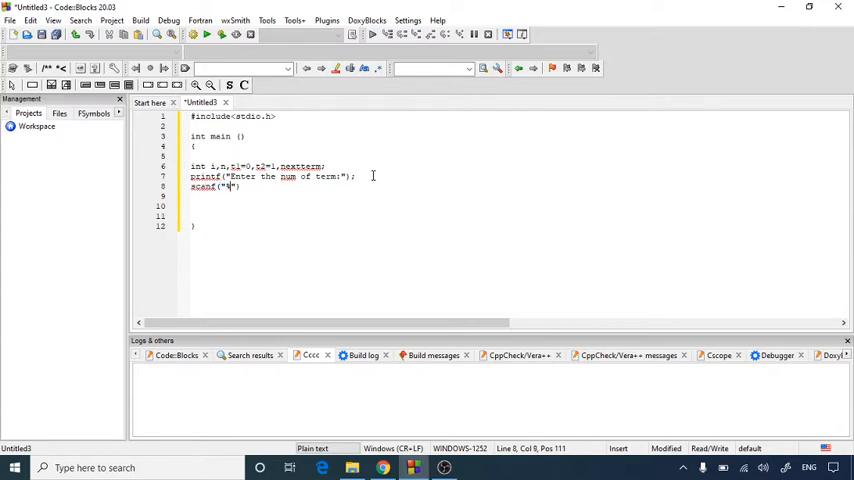
text(d)
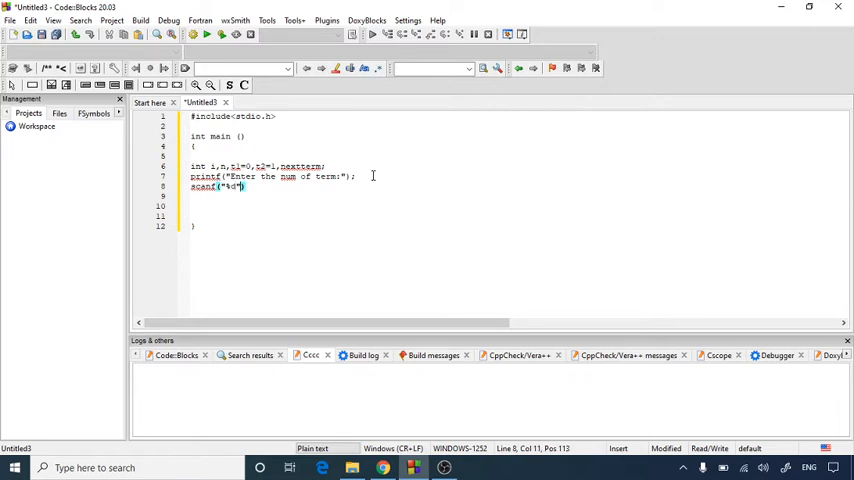
text(,)
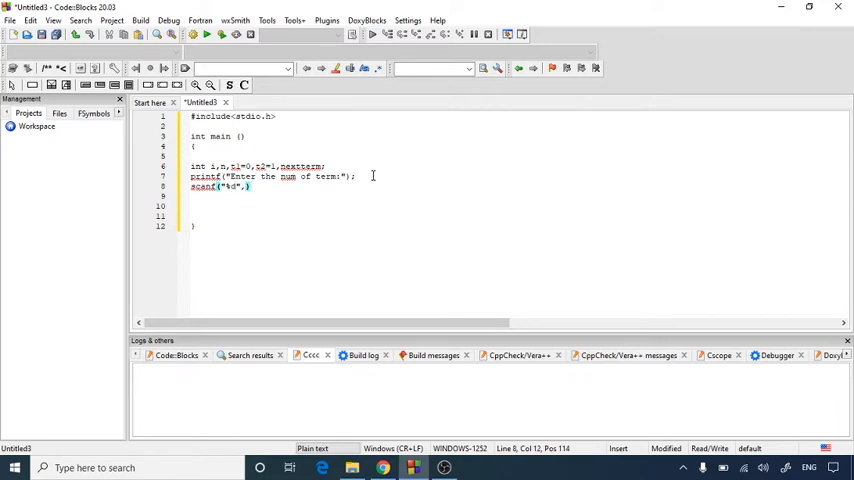
text(&n)
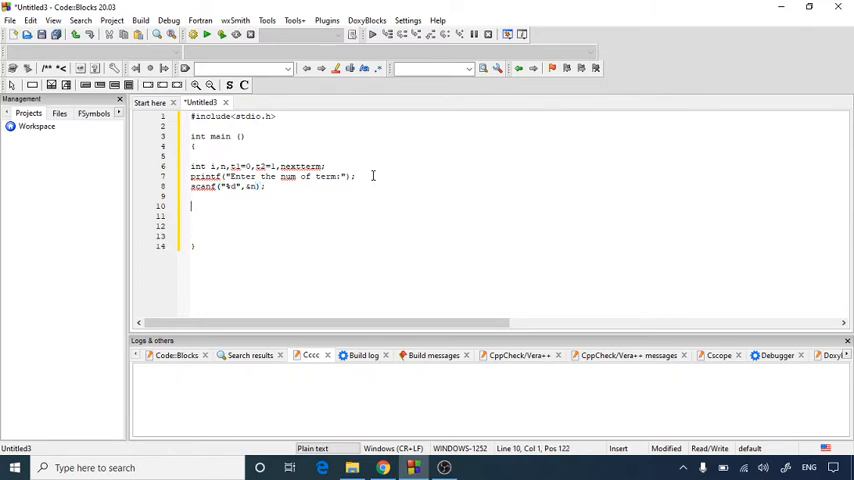
- Add printf("The fibonacci series is :"); and begin the for keyword below it
text(printf)
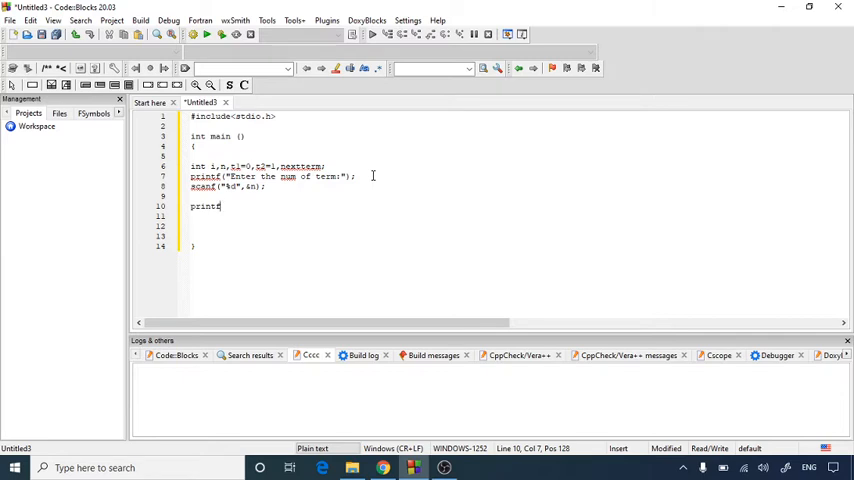
text((""))
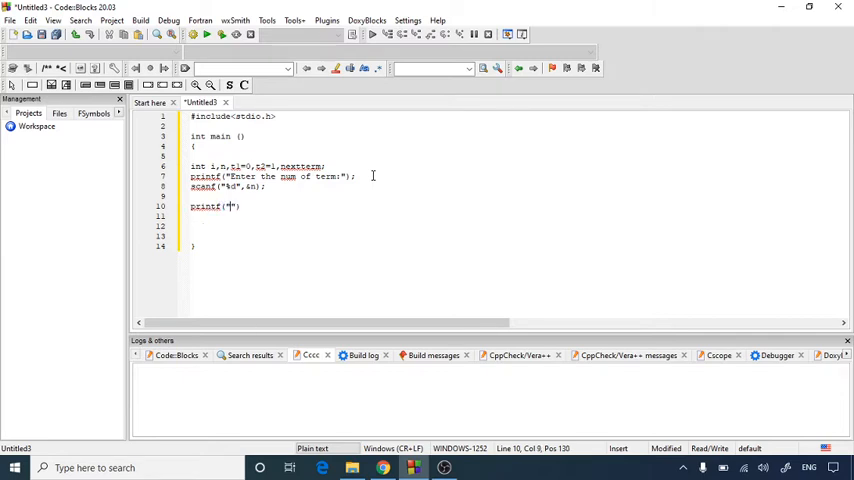
text(The)
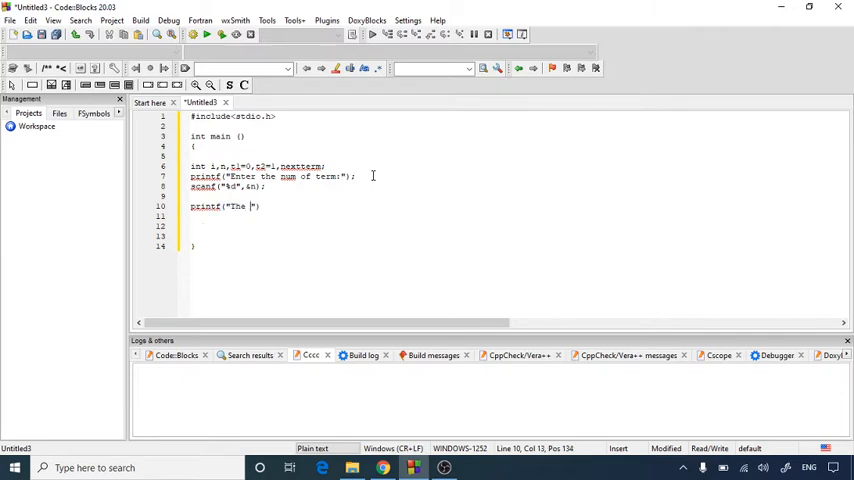
text(fibonacci)
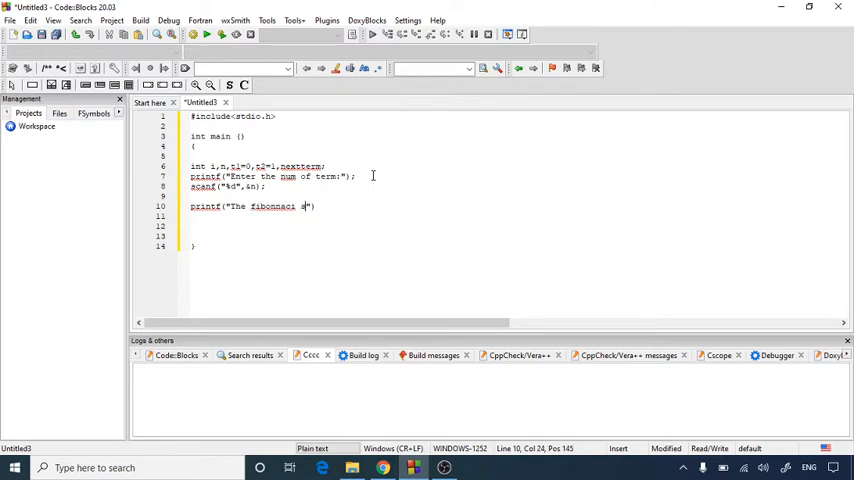
text(series is :)
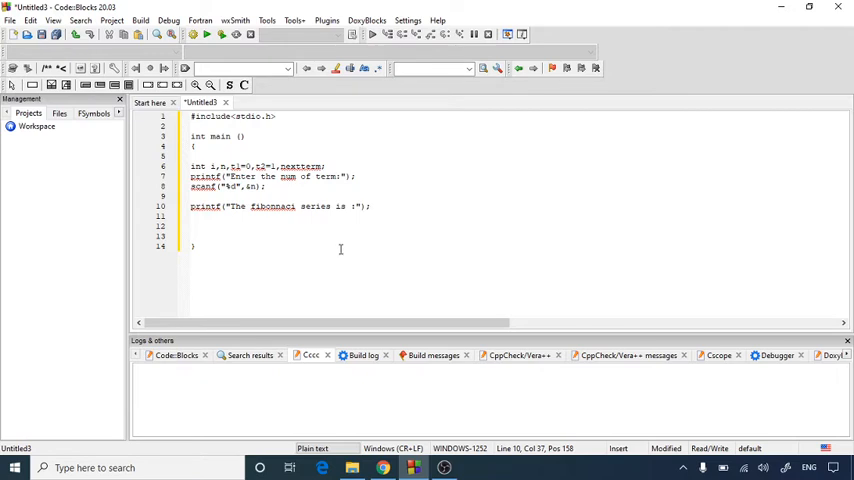
text(for)
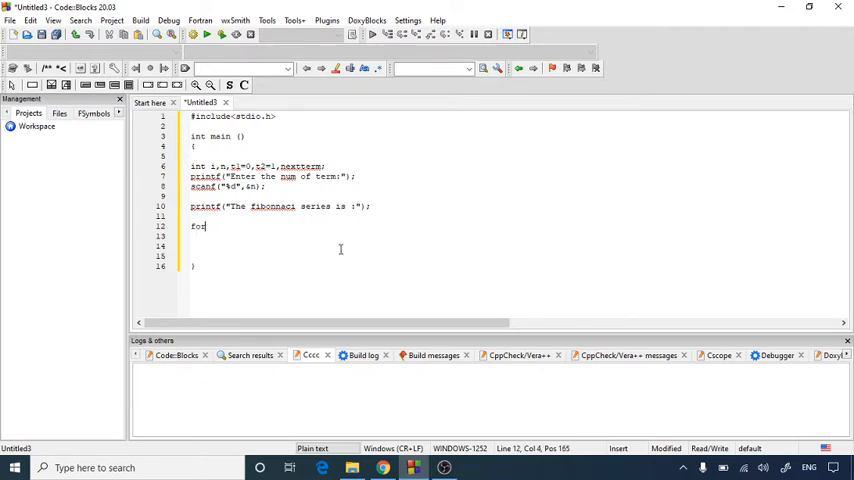
- Write the loop header for(i=1;i<=n;i++) with an opening brace for its body
text(()
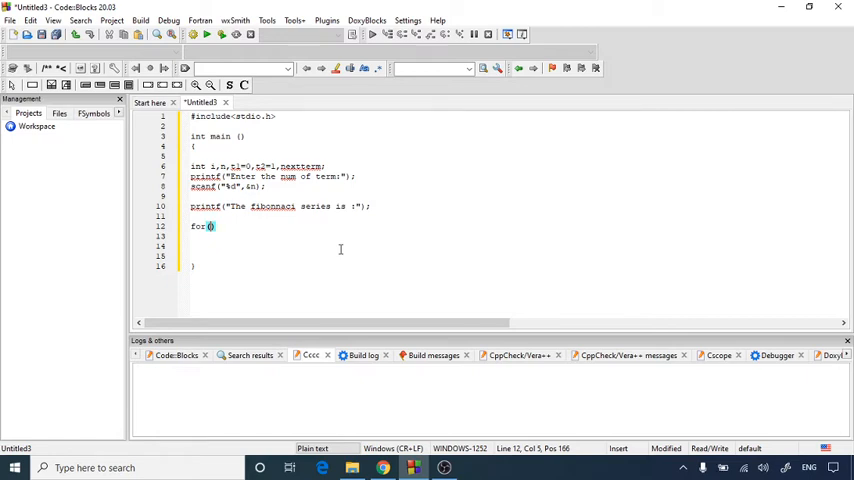
text(i)
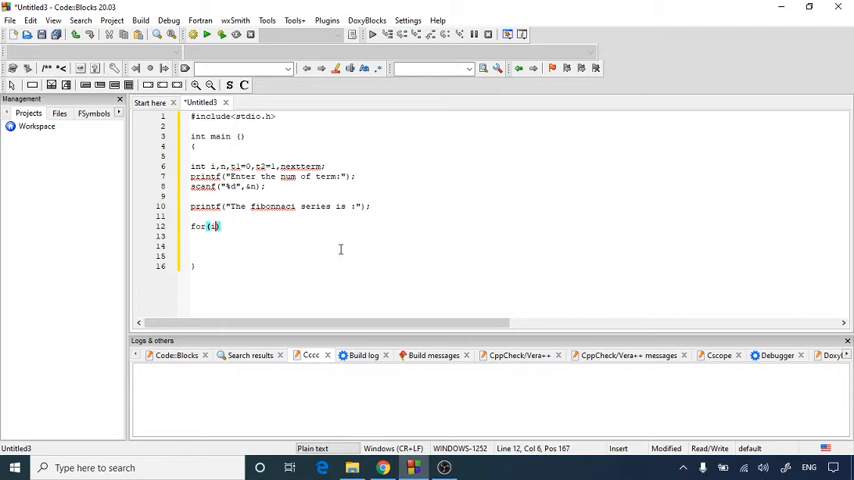
text(=1)
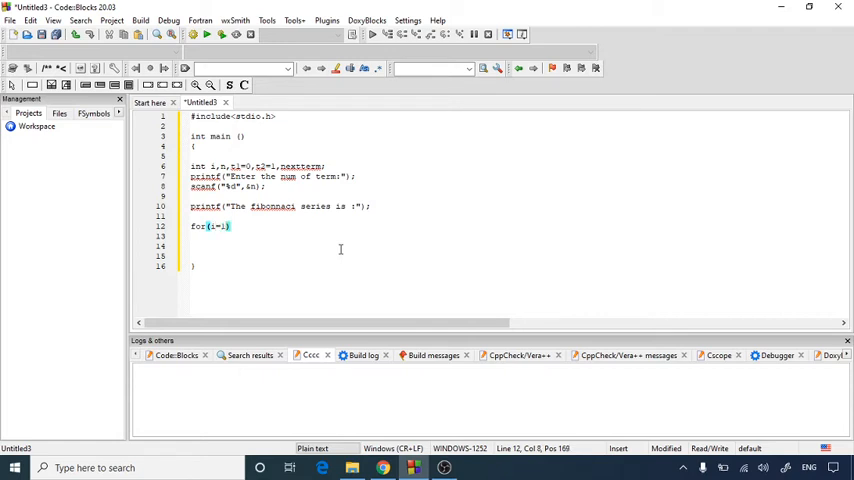
text(;)
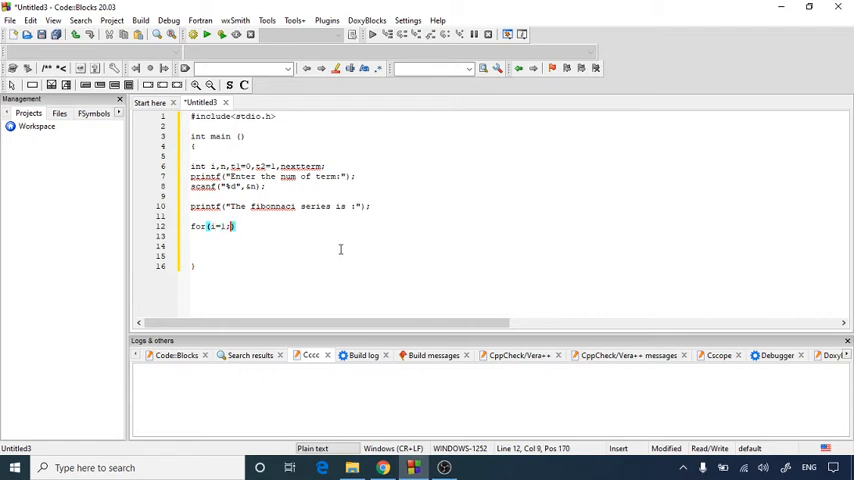
text(i<)
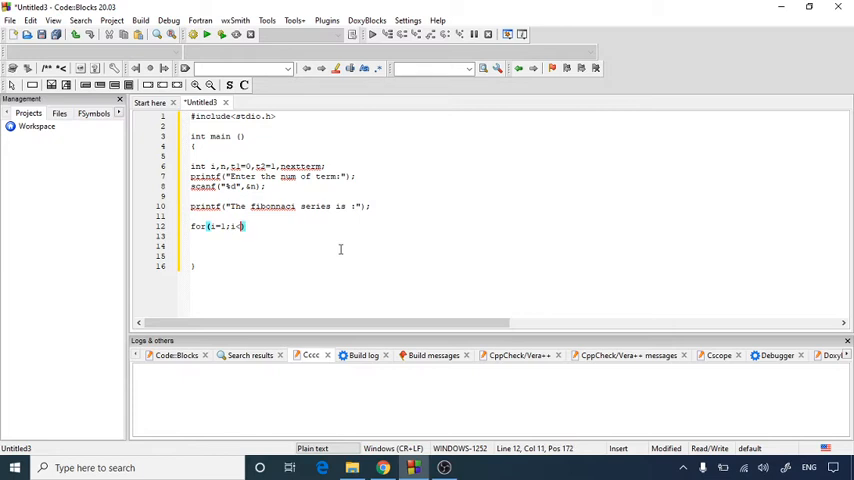
text(=n)
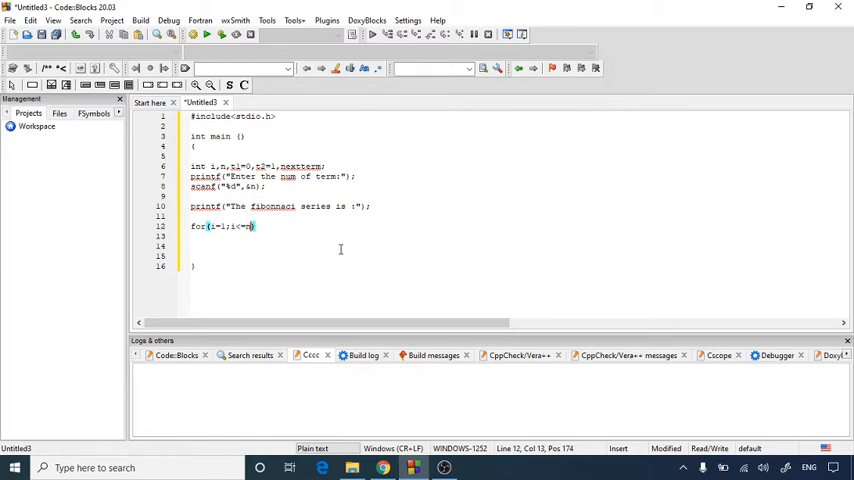
text();)
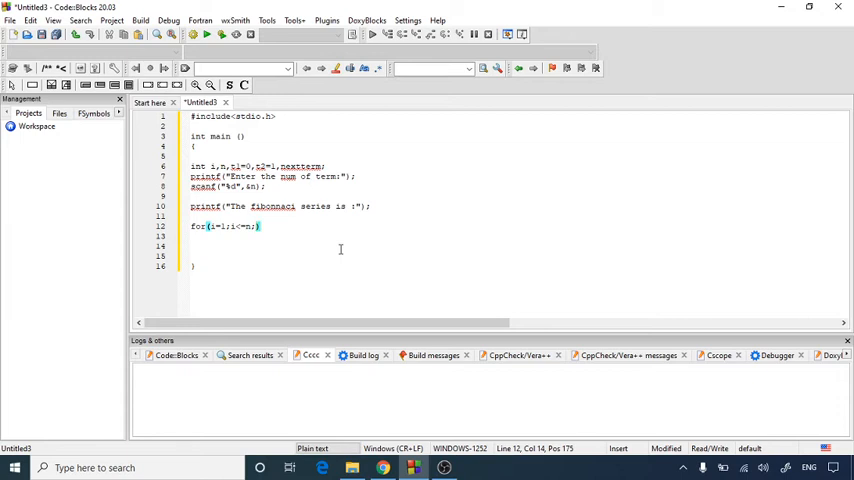
text(i++))
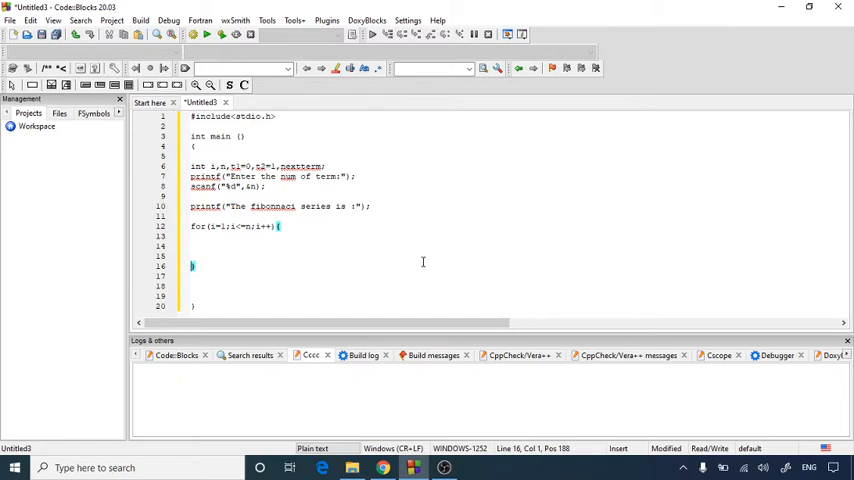
- Inside the loop body, write printf("%d, ",t1 to print each term followed by a comma
click(278, 226)
text({)
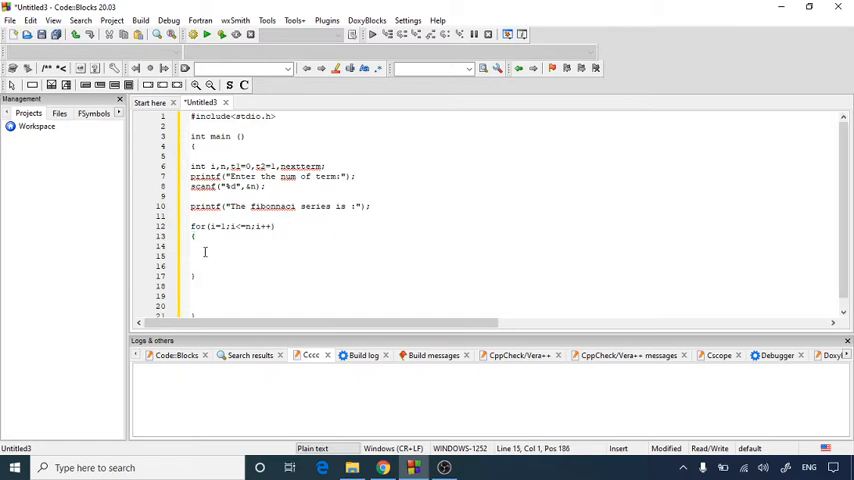
text(printf("%d)
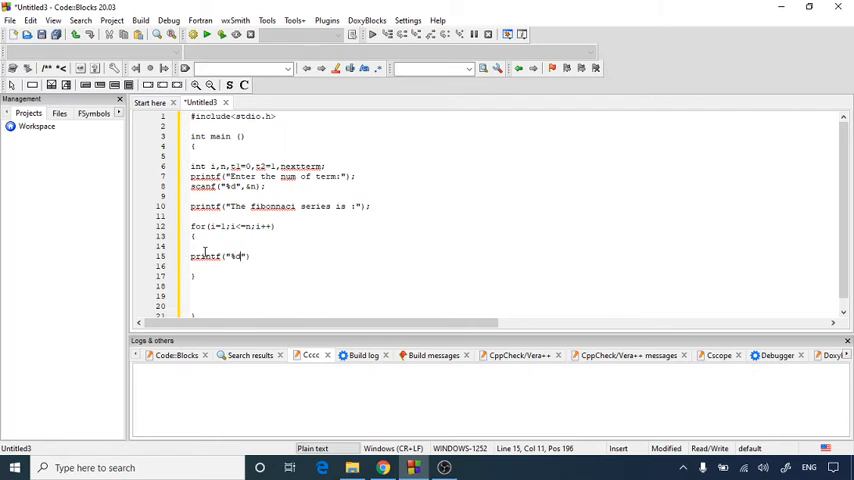
text(,)
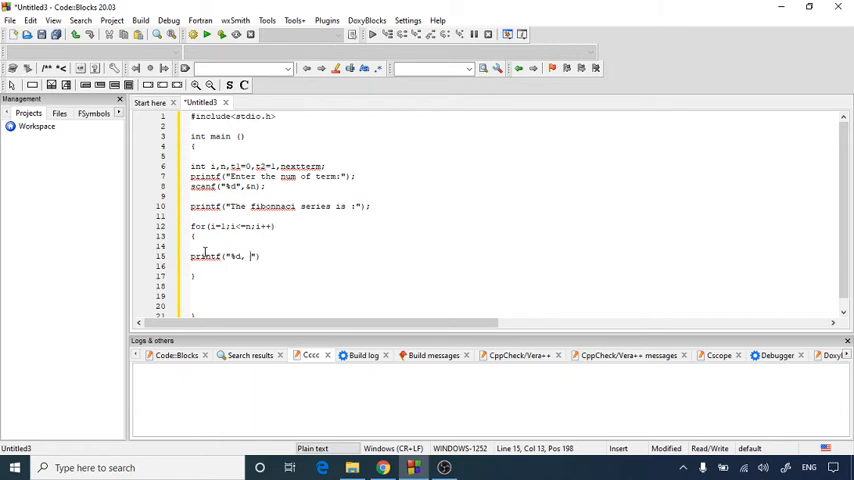
text(" ")
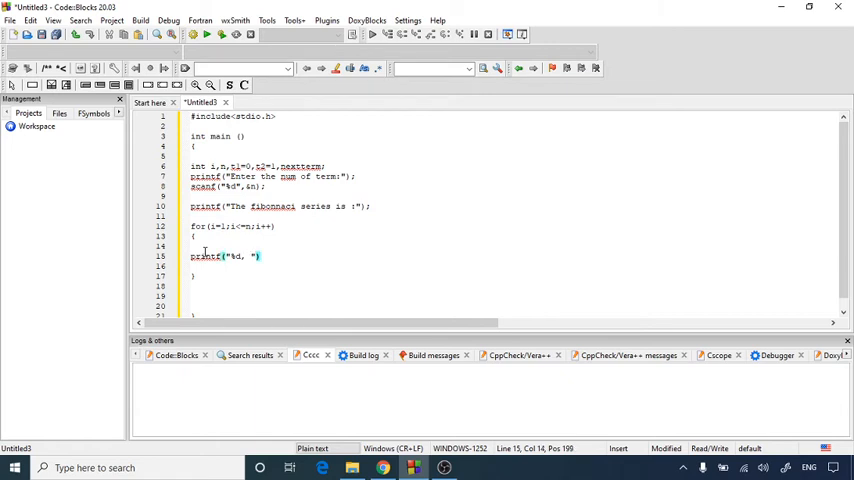
text(t)
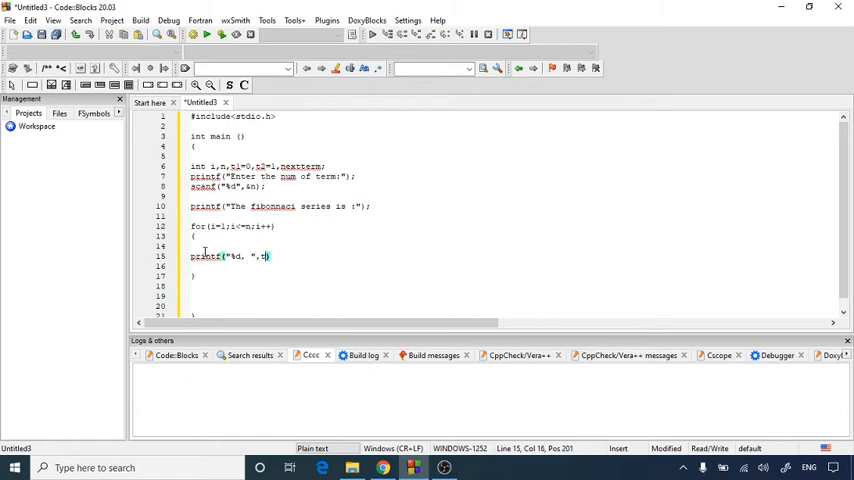
text(1)
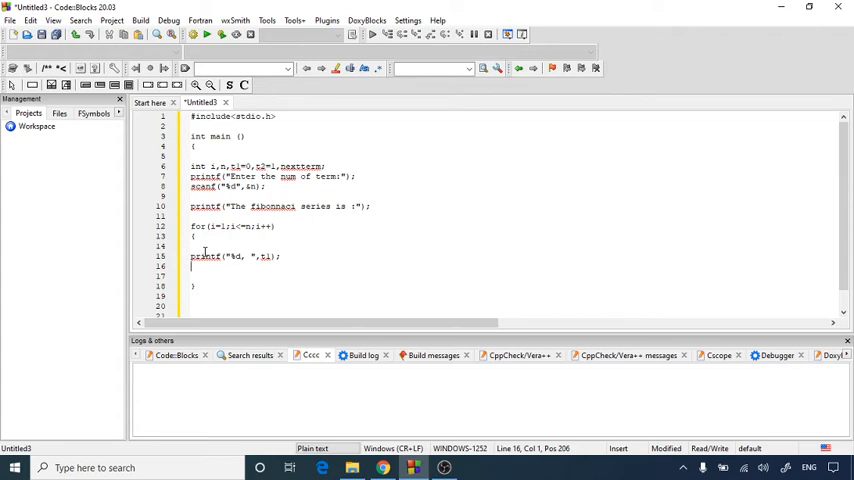
- Add nextterm=t1+t2; t1=t2; t2=nextterm; lines inside the loop
text(nextt)
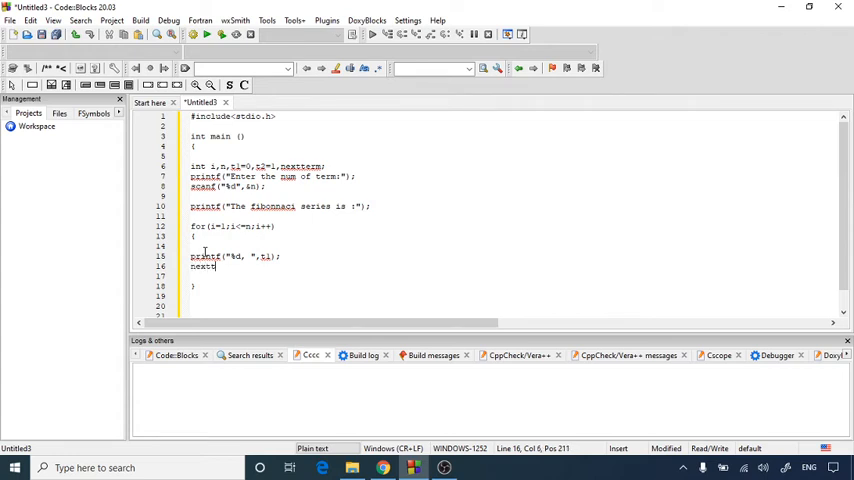
text(term)
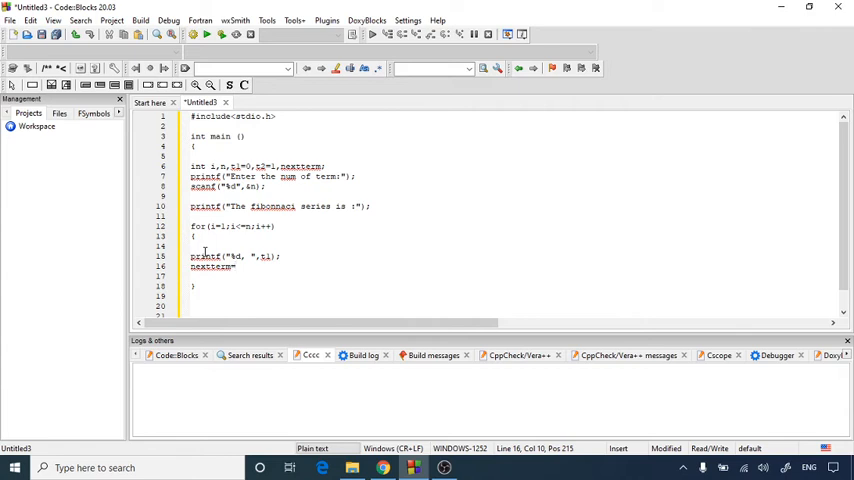
text(=t1)
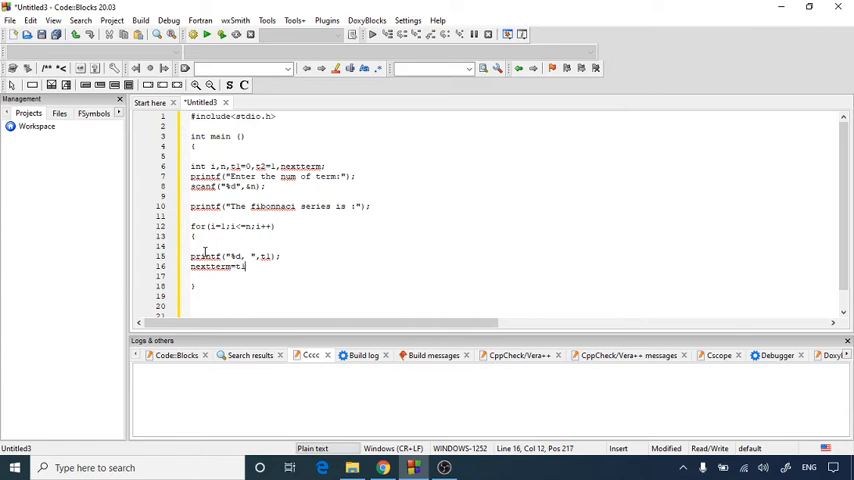
text(+t2;)
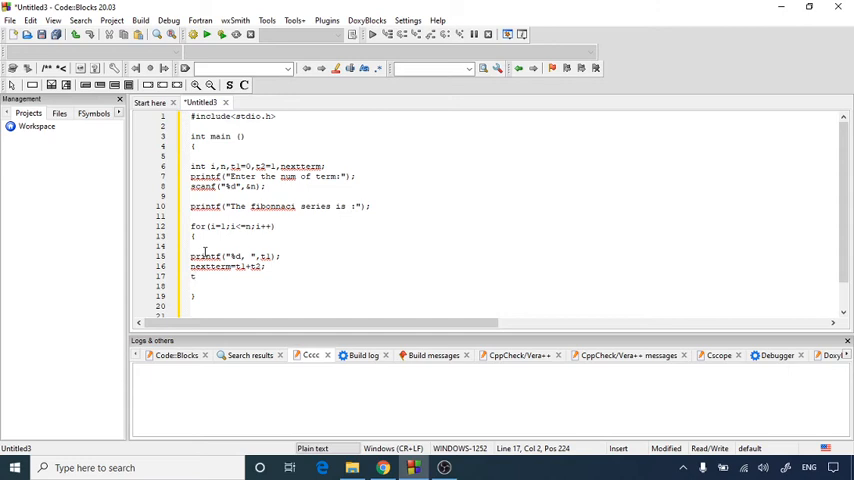
text(t1=t2;)
text(t2=ne)
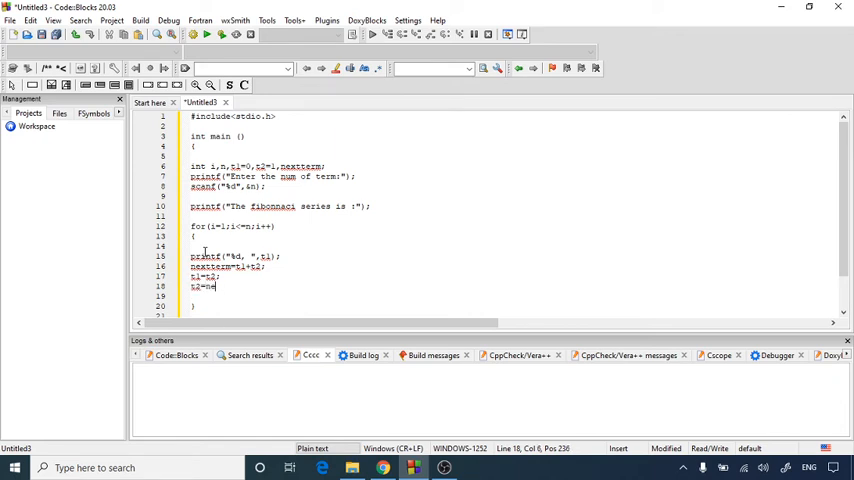
text(xtt)
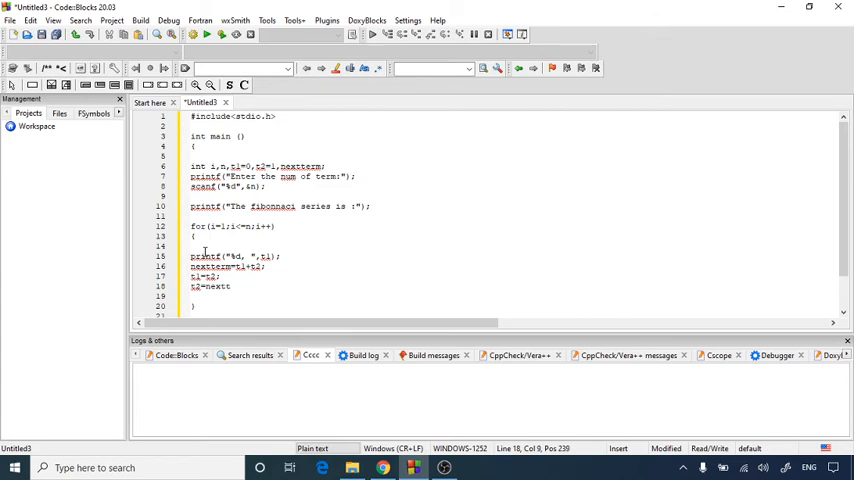
text(erm;)
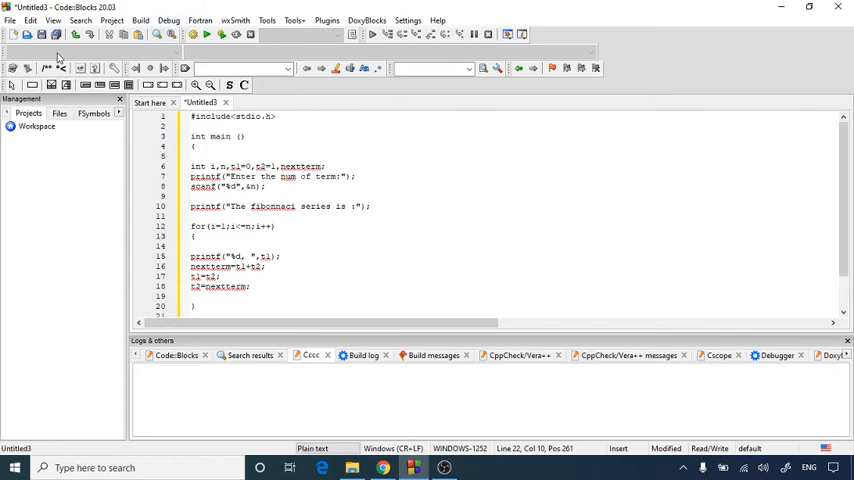
- Save the program as ser.c in Documents via Save file as
click(10, 20)
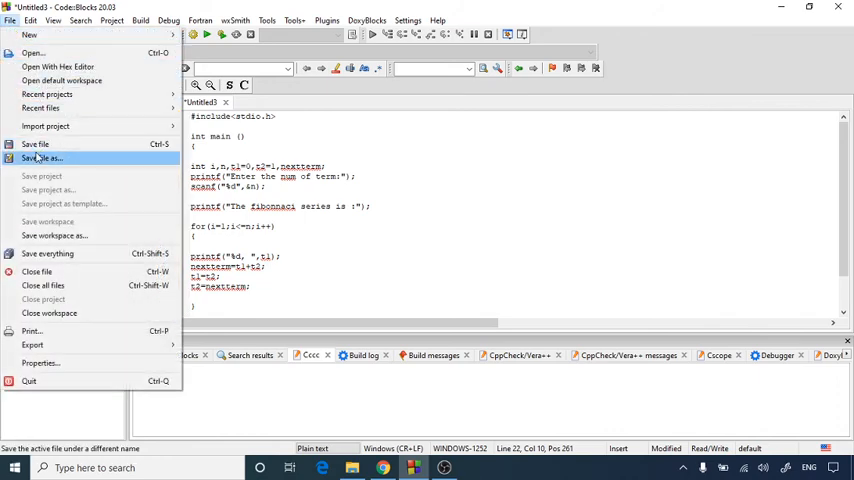
click(42, 158)
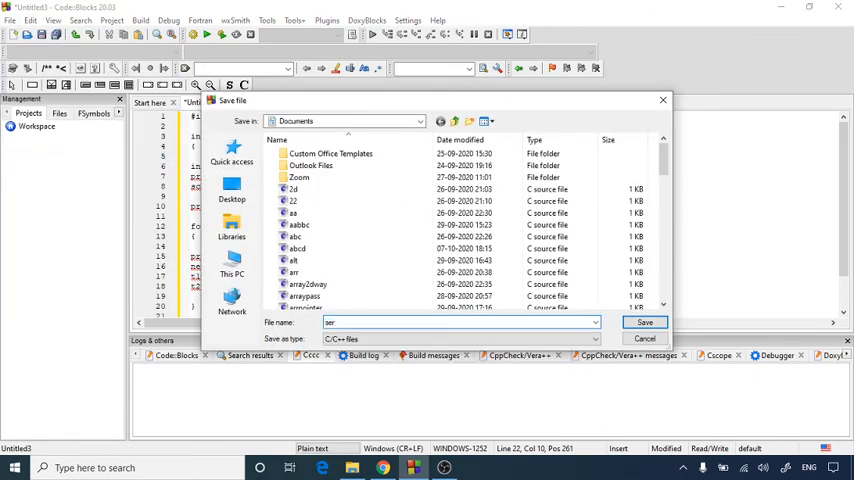
click(644, 322)
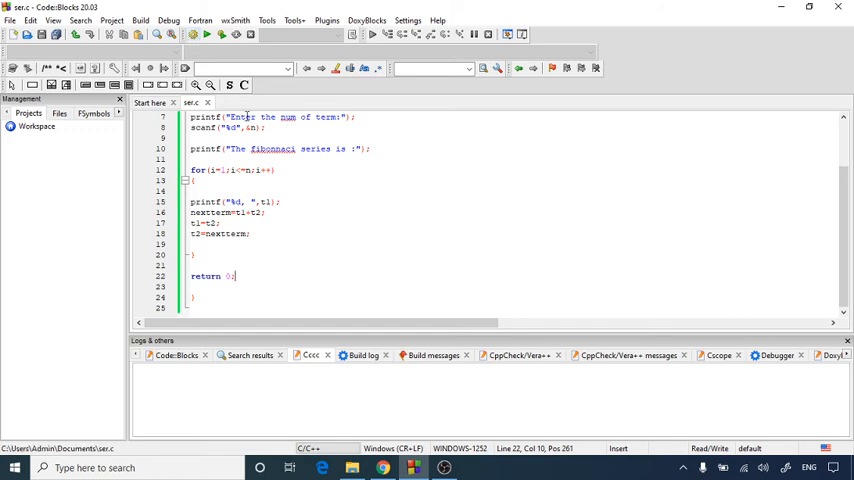
- Build the program with 0 errors and 0 warnings, then run it in a console
click(188, 34)
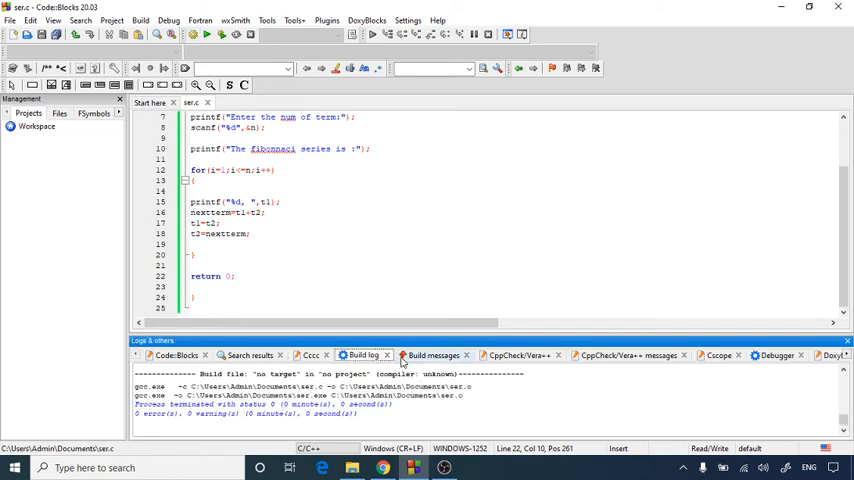
click(432, 356)
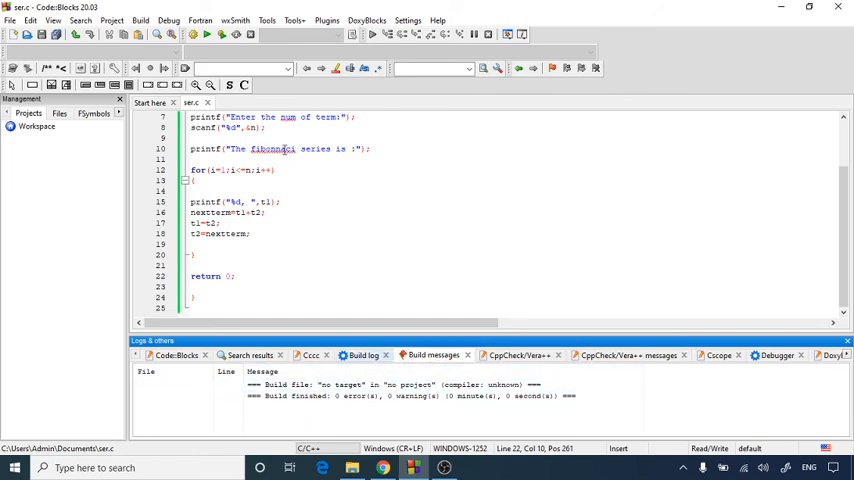
click(206, 34)
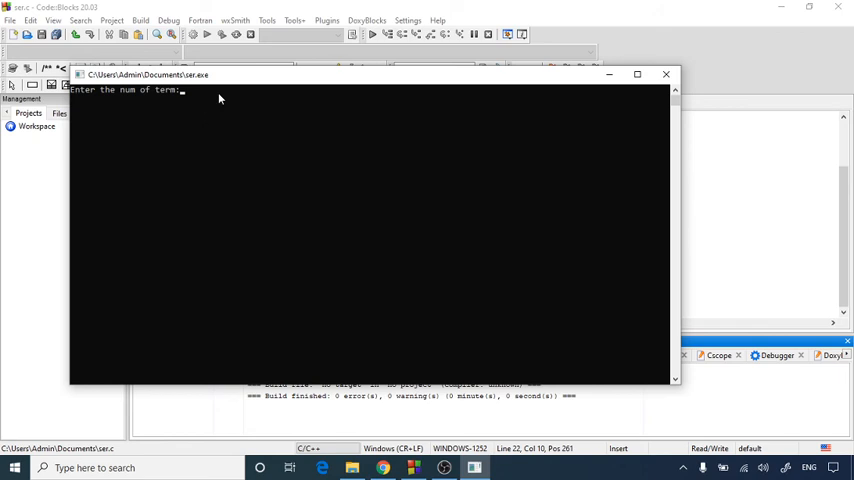
- Enter 10 terms so the console prints 0, 1, 1, 2, 3, 5, 8, 13, 21, 34
text(10)
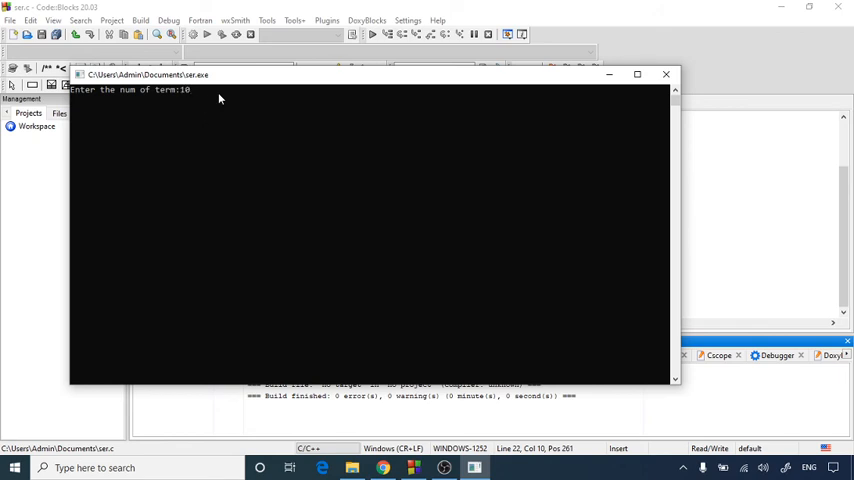
key(enter)
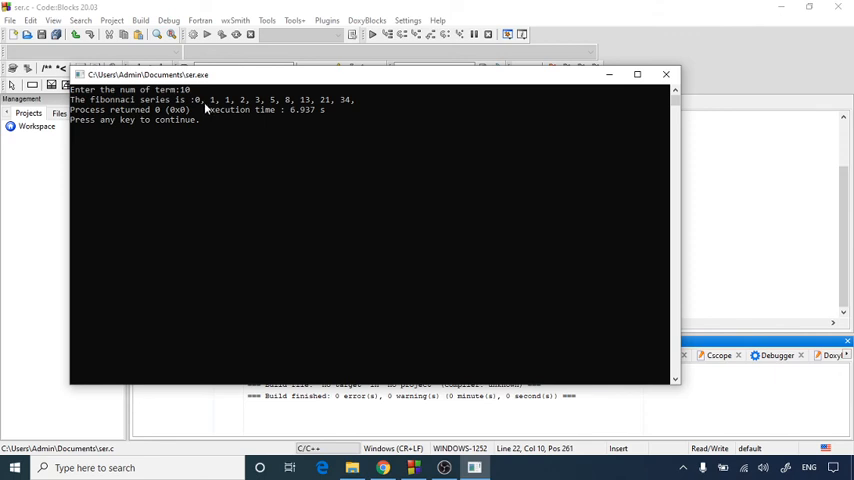
mouse_move(220, 110)
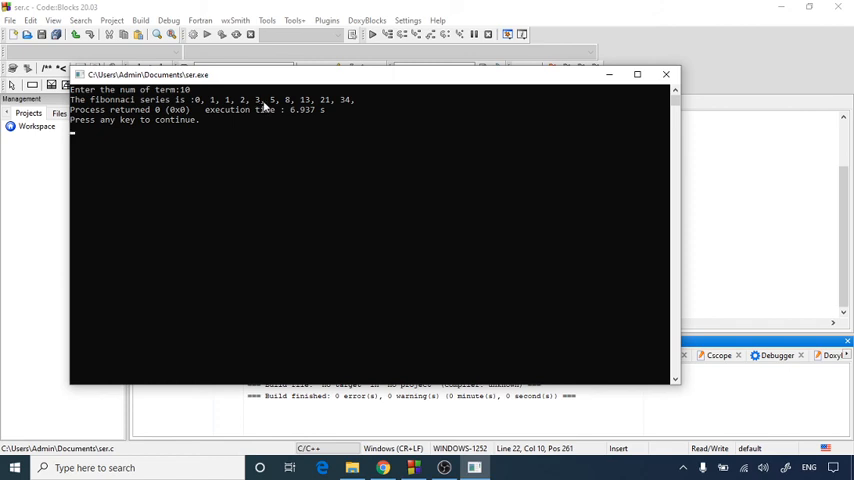
mouse_move(288, 106)
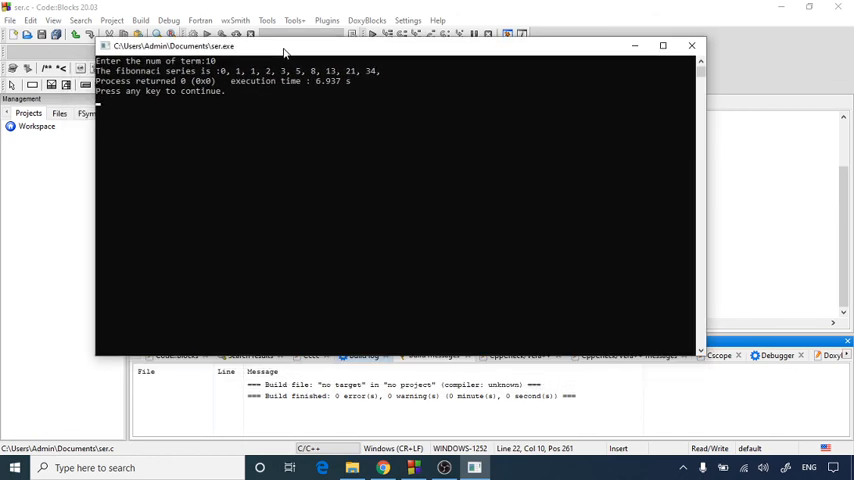
mouse_move(692, 46)
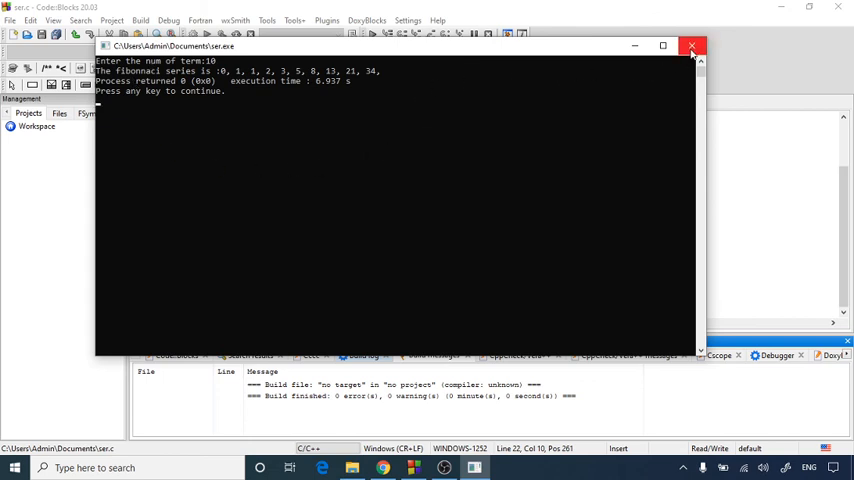